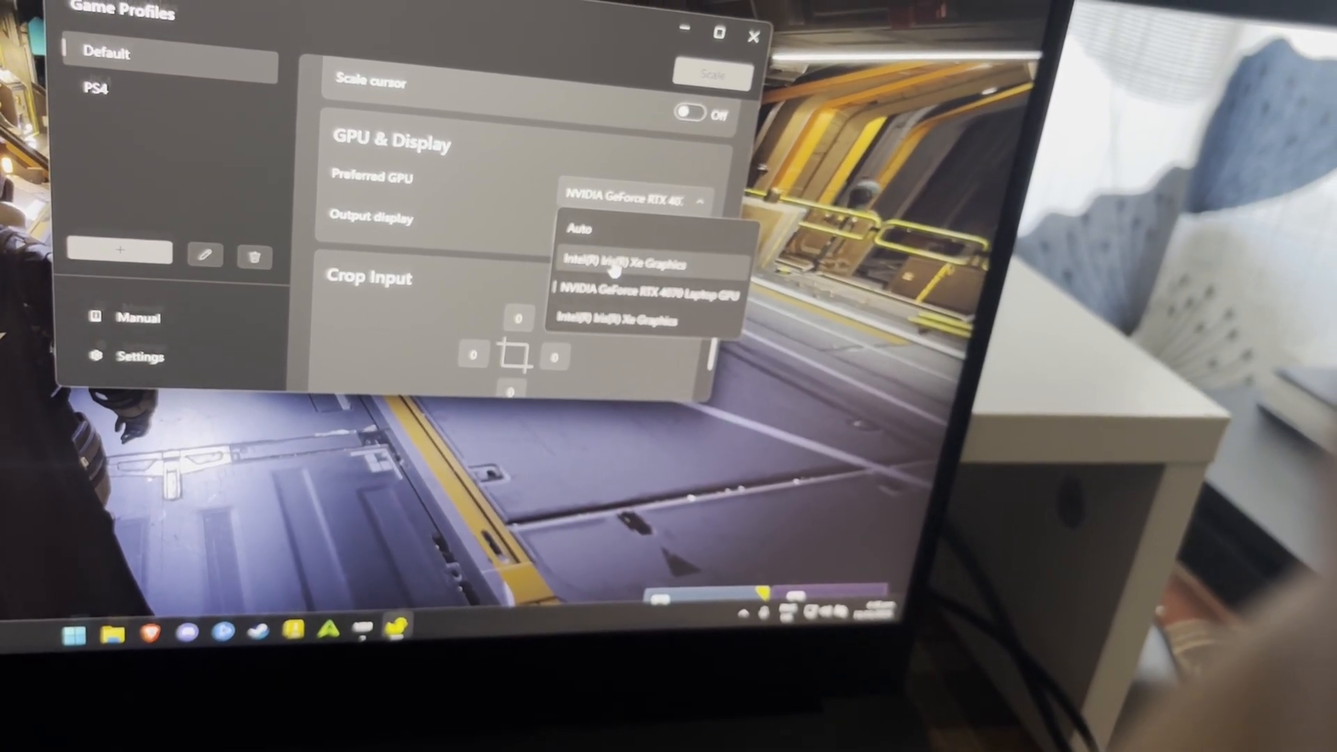
- Choose Intel(R) Iris(R) Xe Graphics as the Default profile's Preferred GPU
left_click(618, 265)
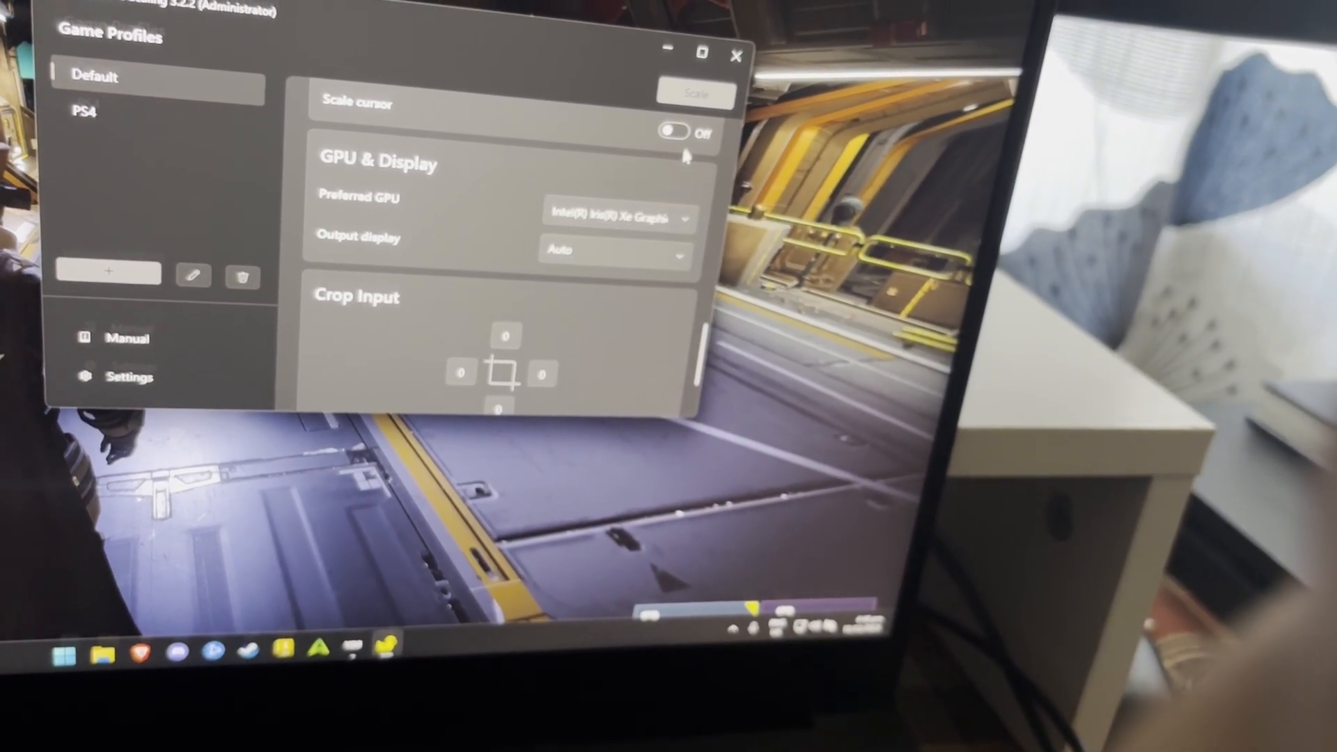